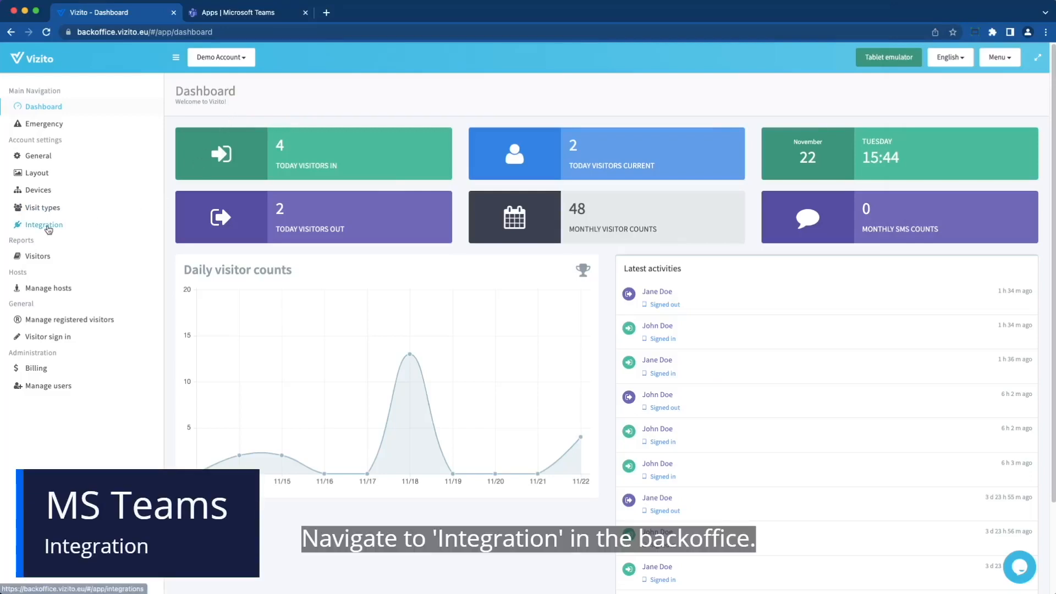
Go to the Integration settings page under Account settings.
click(44, 224)
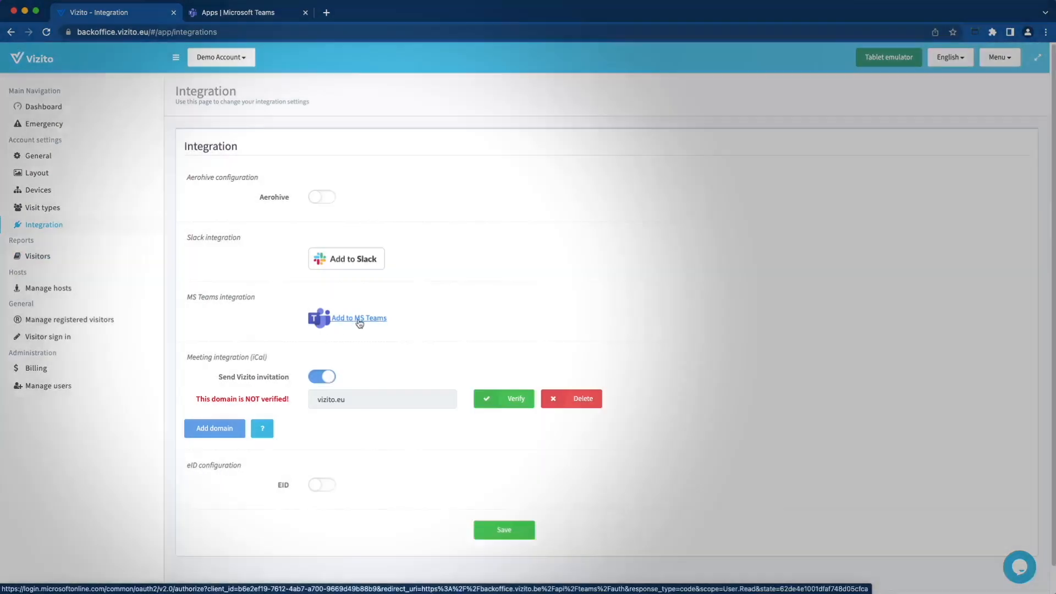
Start 'Add to MS Teams' and accept the Microsoft 365 permissions Vizito requests.
click(358, 318)
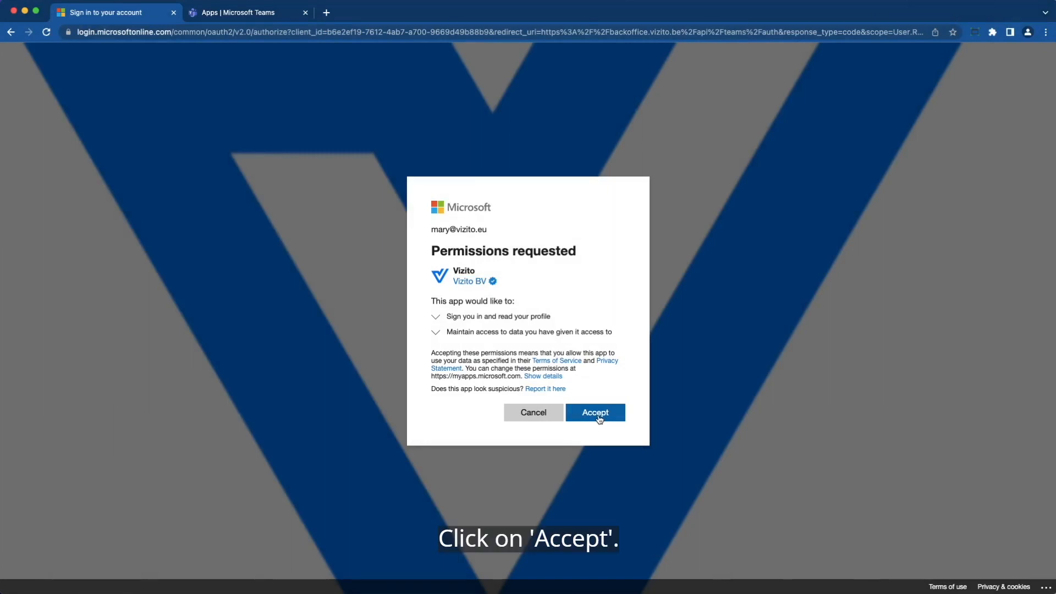
click(594, 412)
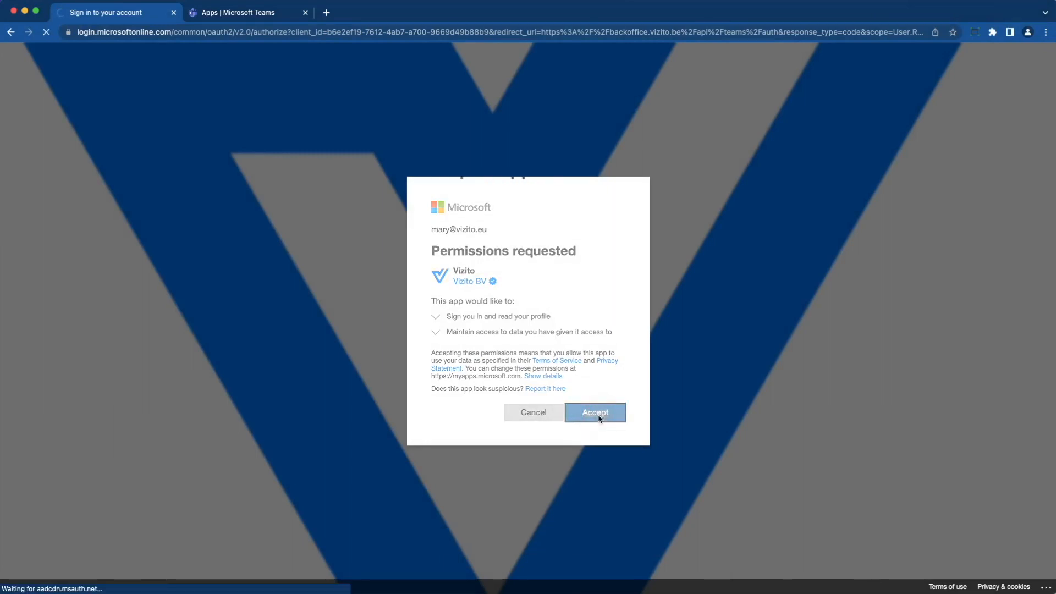
Close the pending-bot-installation notice and switch to the Microsoft Teams browser tab.
click(594, 412)
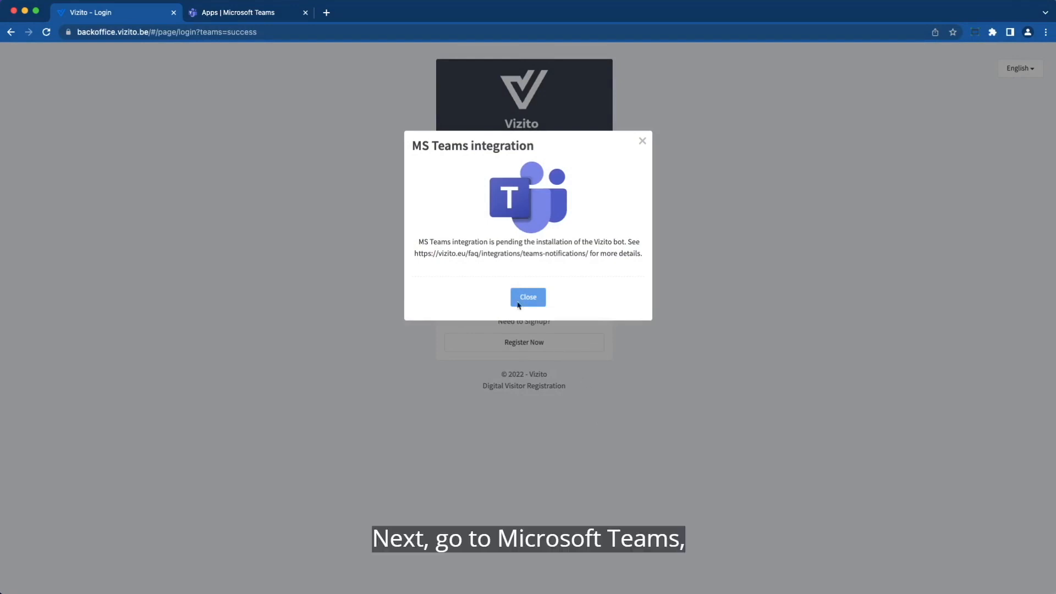
click(247, 12)
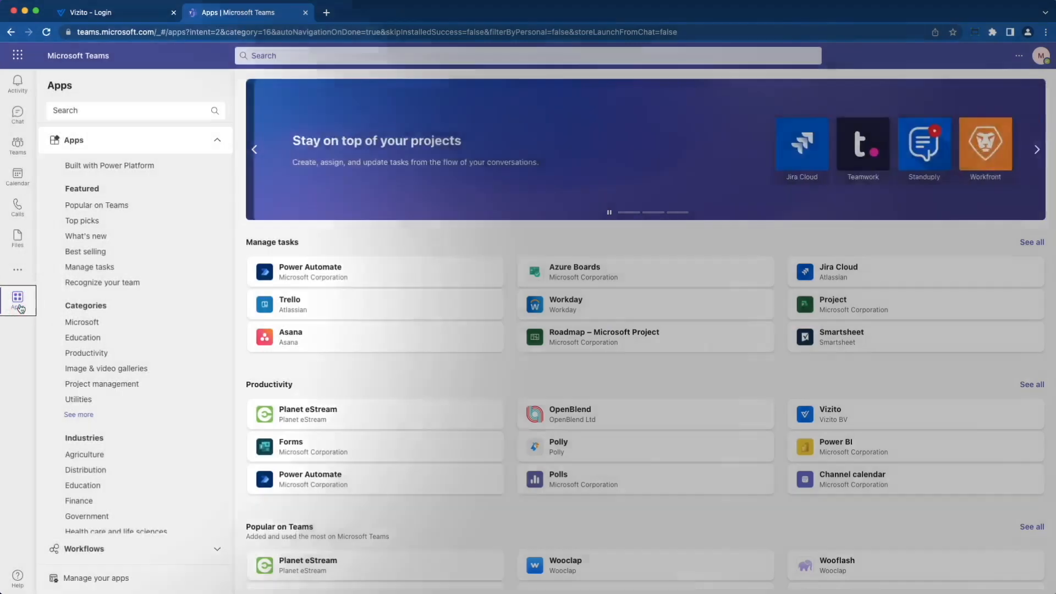
Search the Teams apps store for 'Vizito' and select the Vizito result.
click(134, 110)
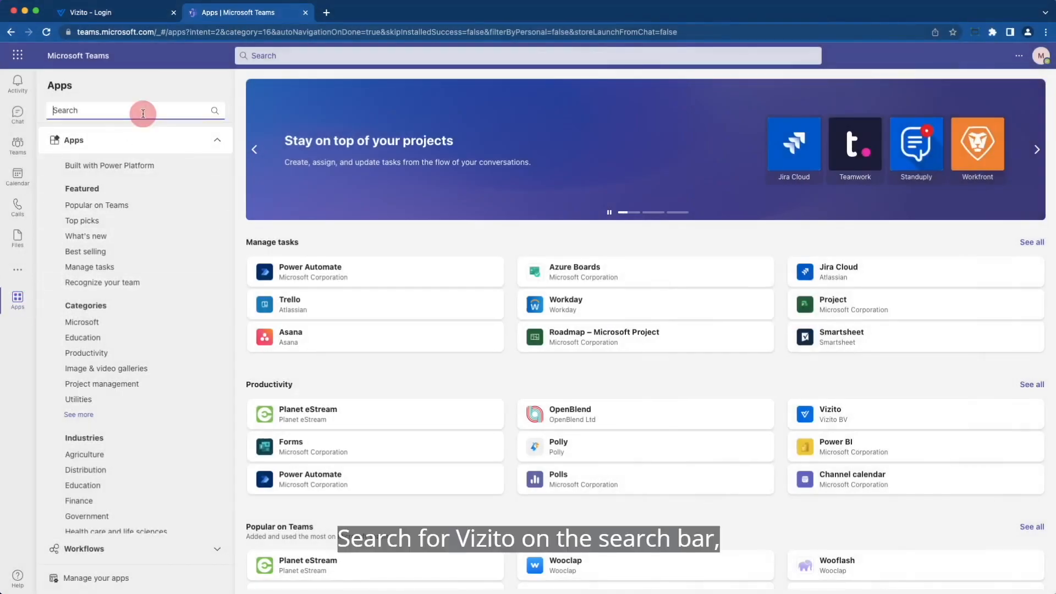
text(Vizito)
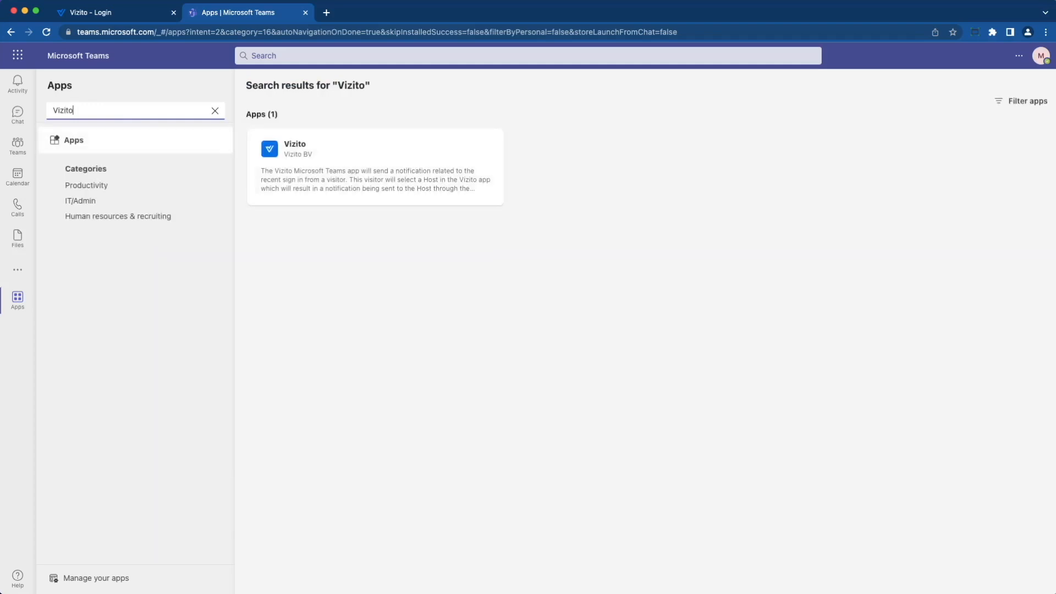
mouse_move(169, 130)
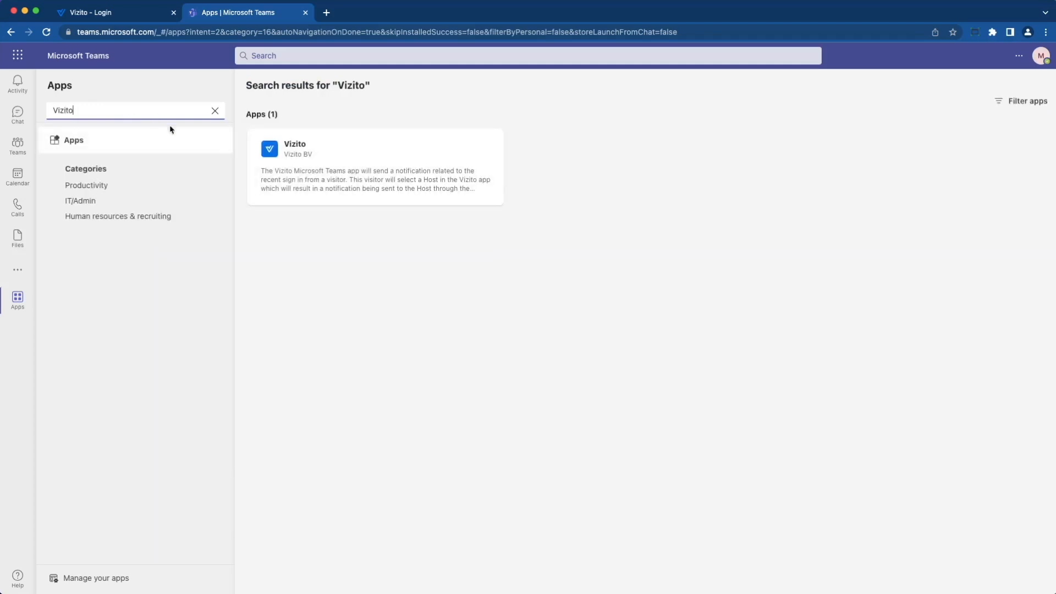
click(304, 163)
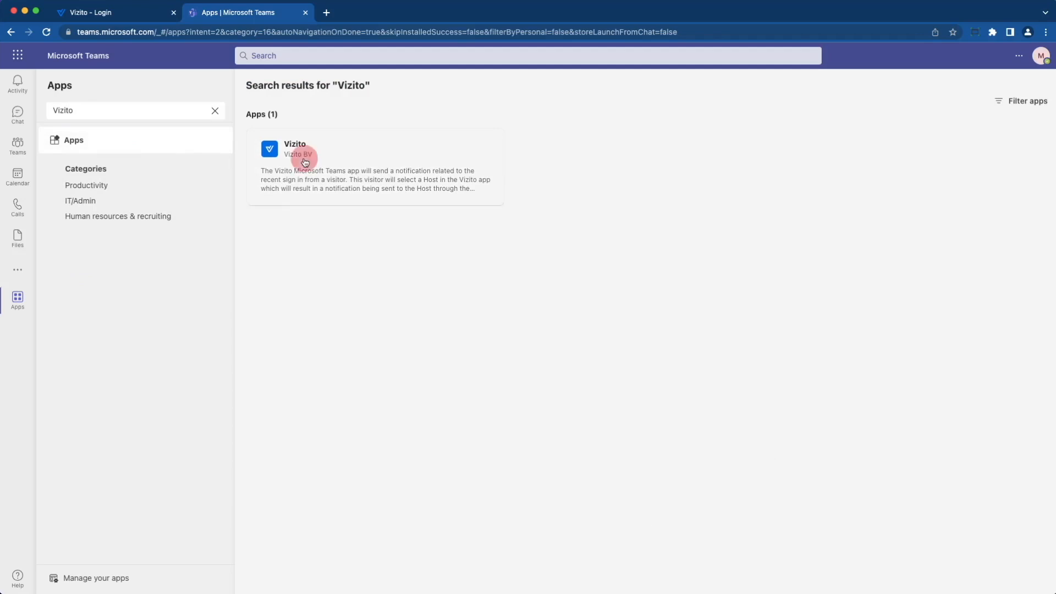
From the Vizito app details, choose 'Add to a team' from the Add options.
click(304, 162)
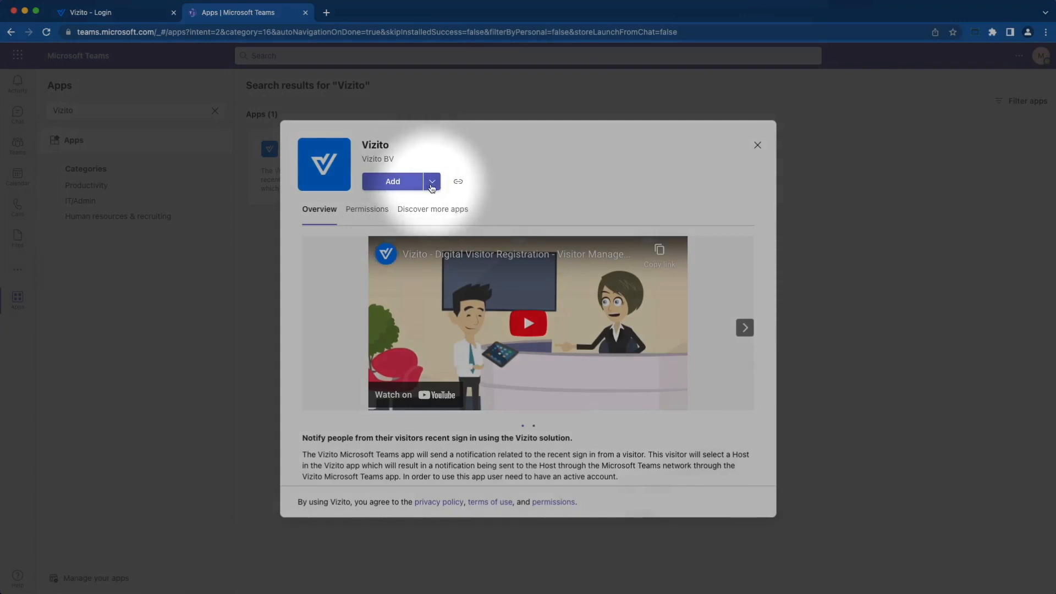
click(431, 182)
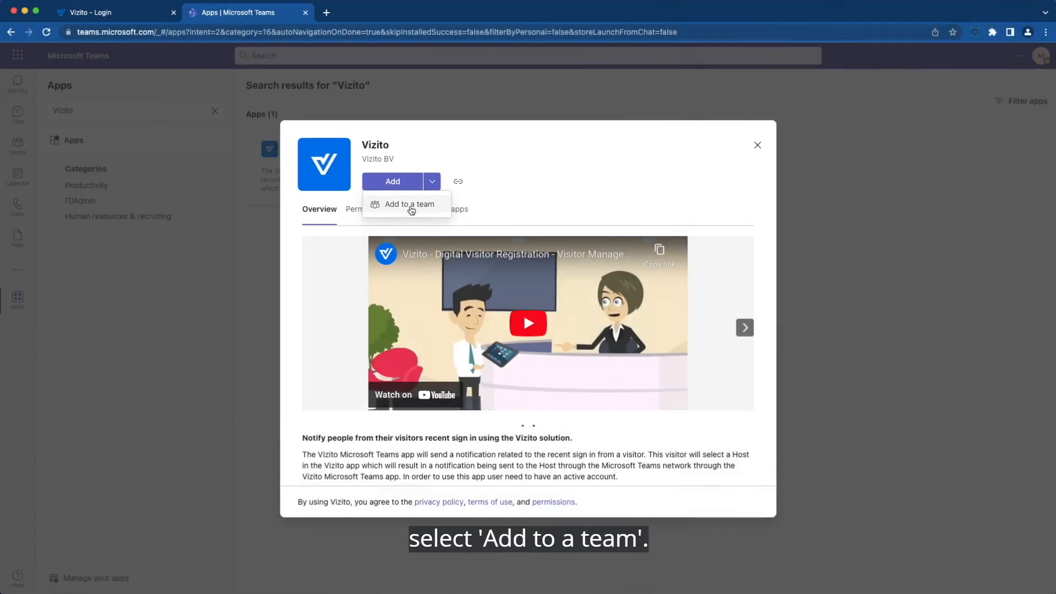
click(410, 205)
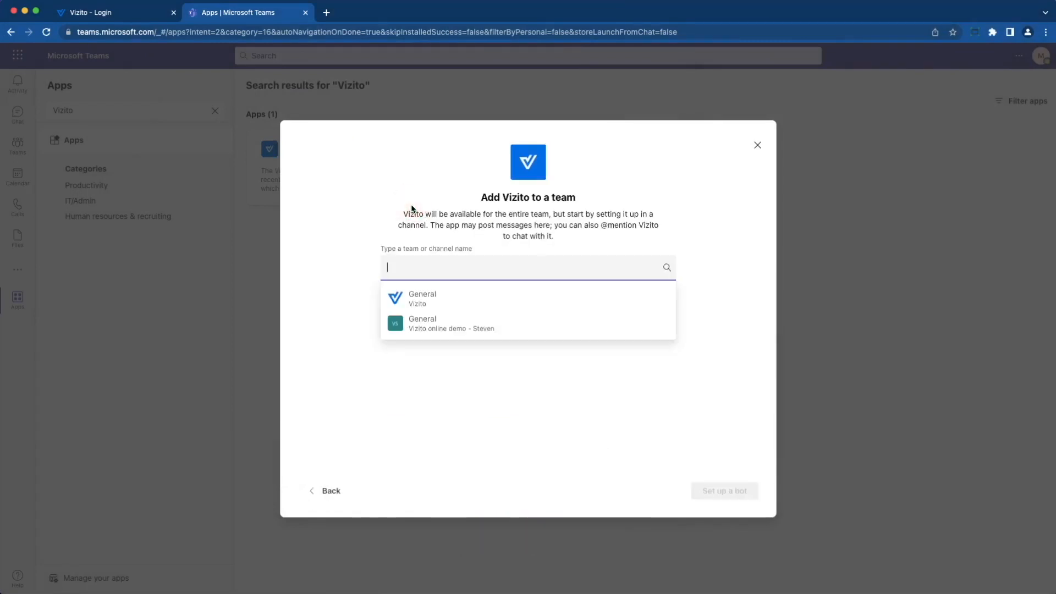
Select 'Vizito > General' and set up the bot in that channel.
click(422, 298)
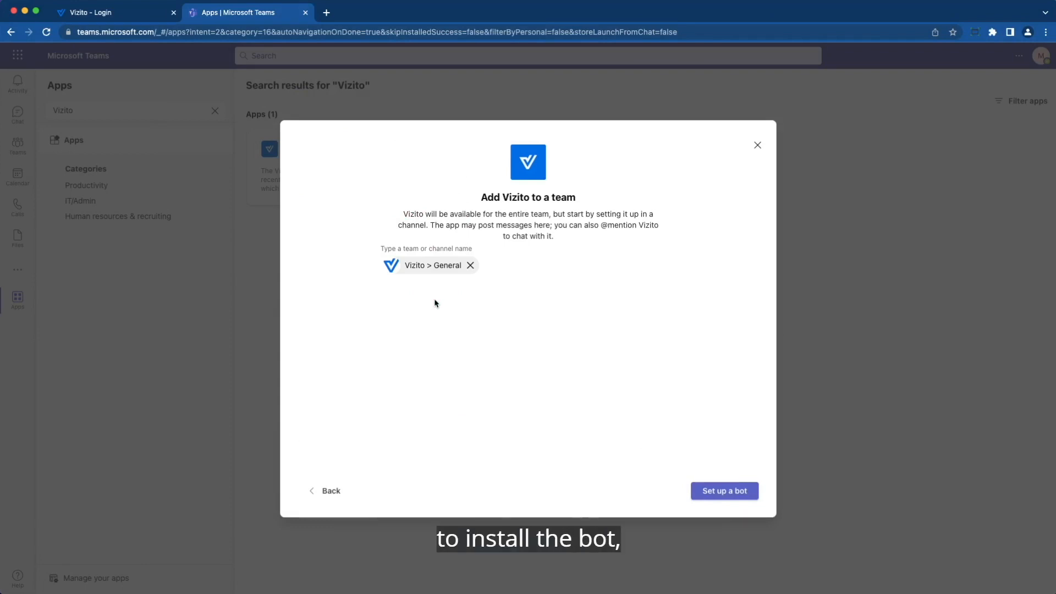
mouse_move(682, 473)
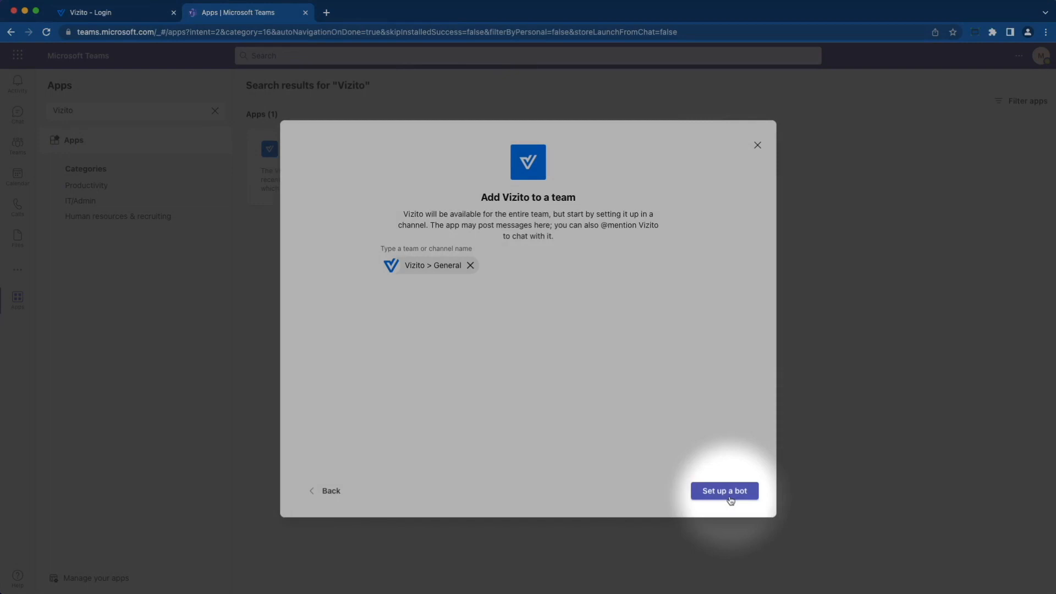
click(724, 491)
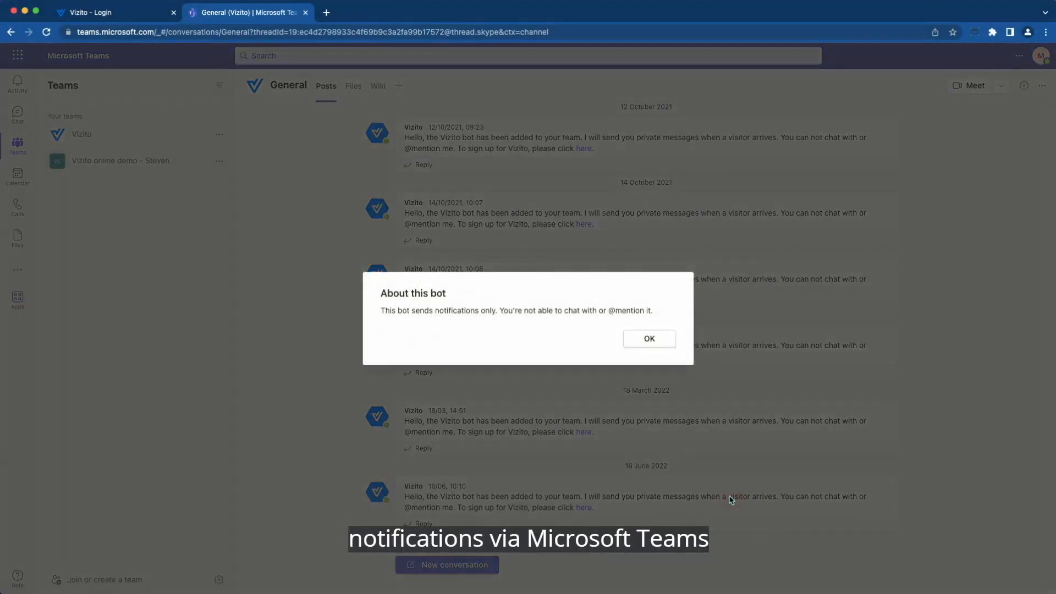